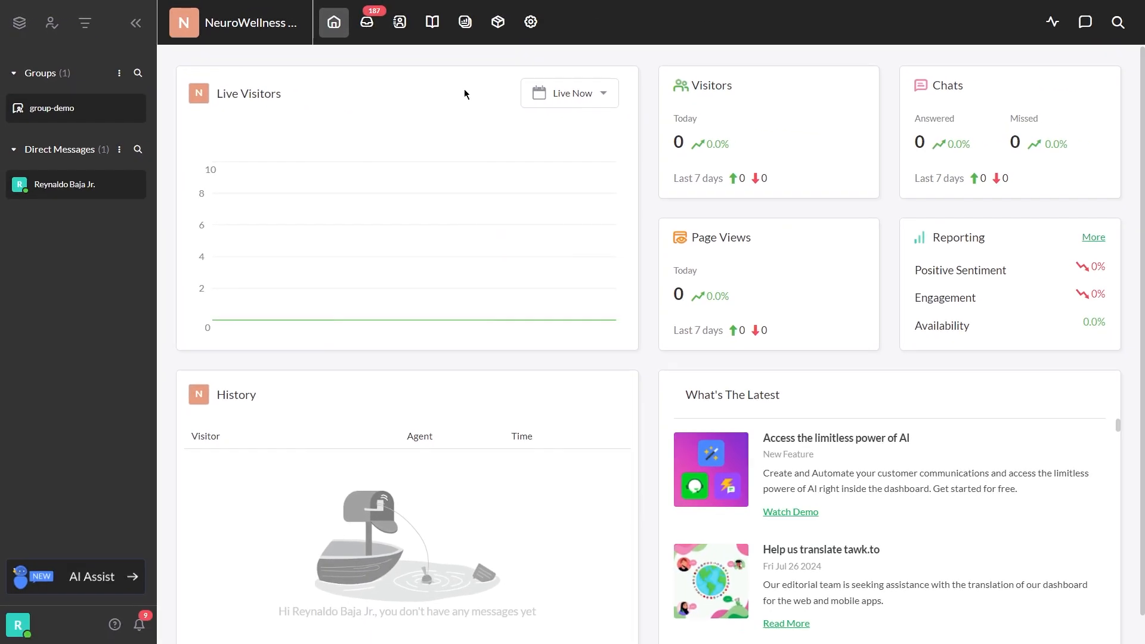
pyautogui.click(497, 21)
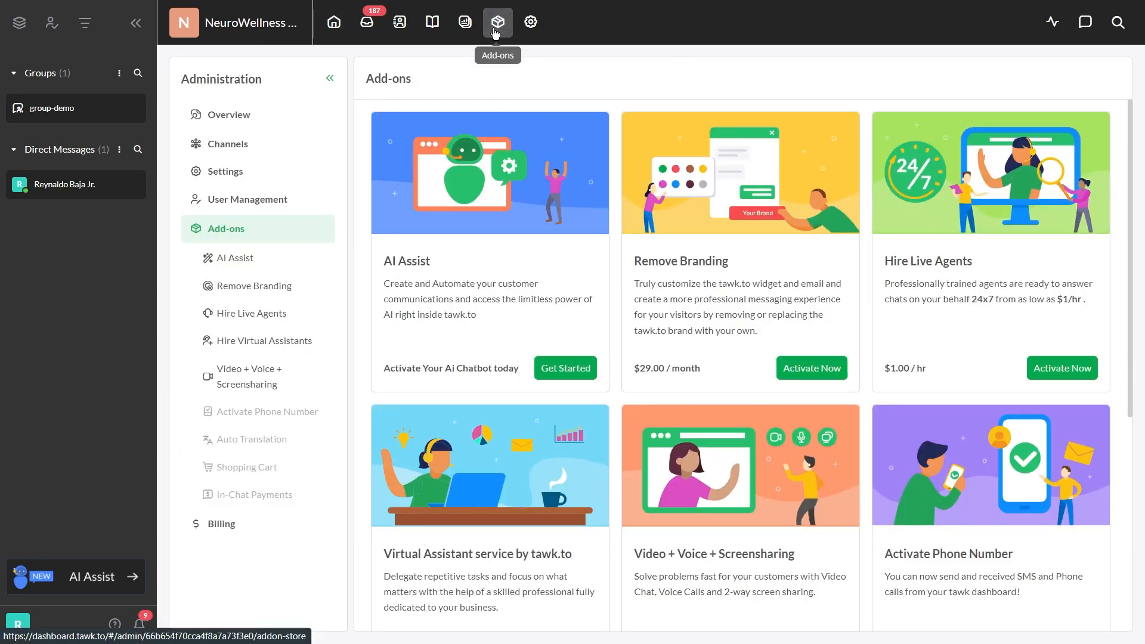
pyautogui.click(234, 258)
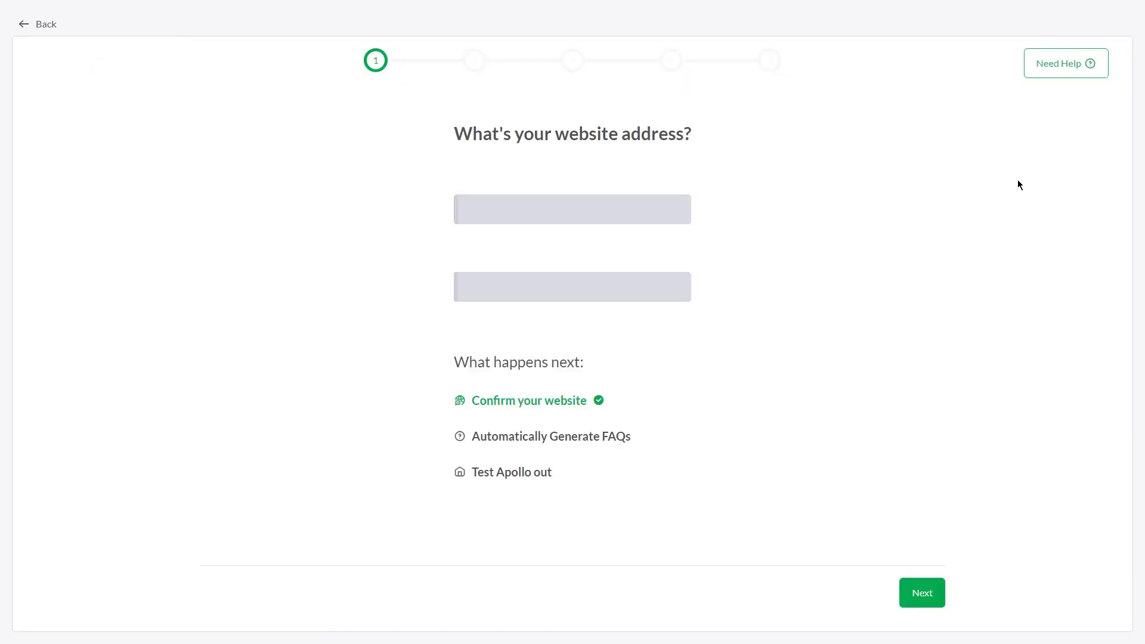
pyautogui.write('https://www.neurowellnessclinic.com')
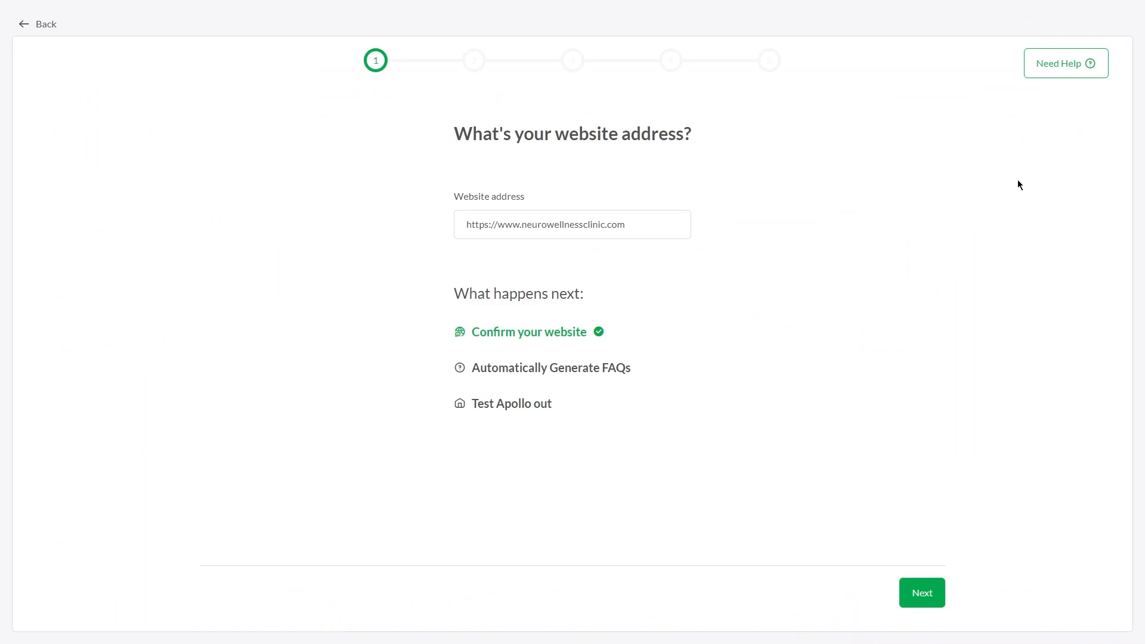
pyautogui.moveTo(1012, 244)
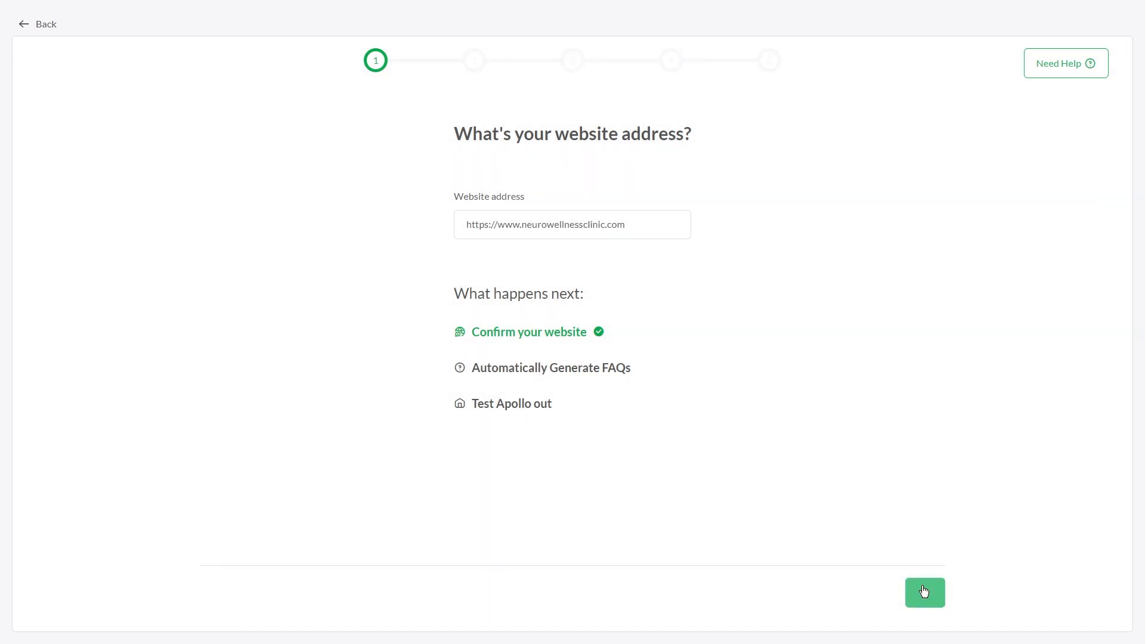
# Add a FAQ on accessing test results via follow-up appointments and the secure patient portal
pyautogui.click(923, 592)
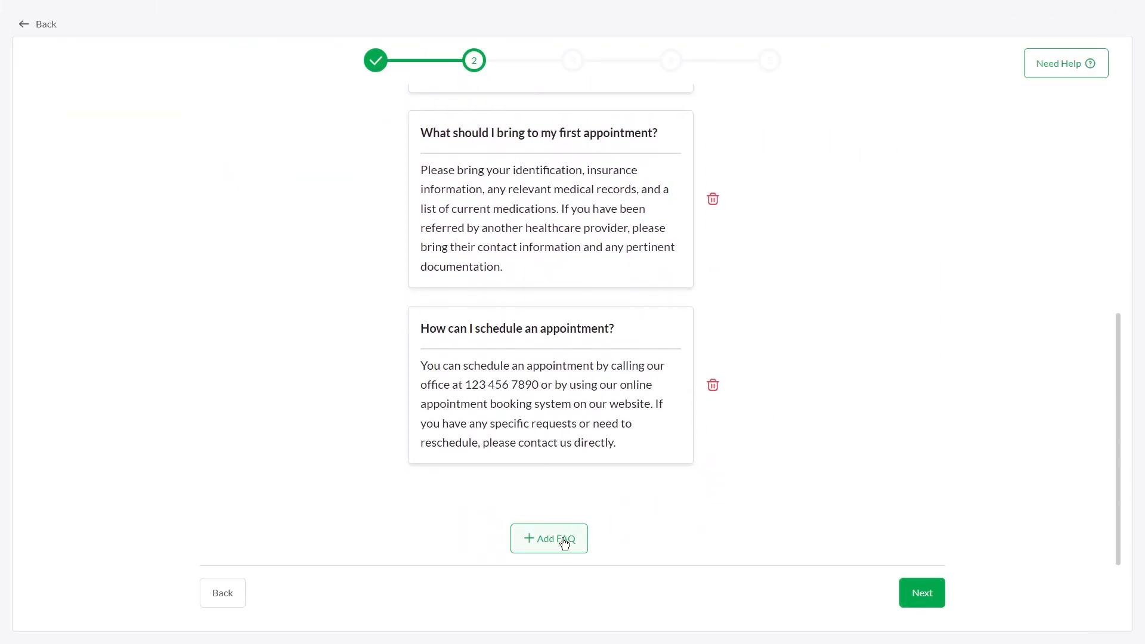
pyautogui.click(549, 538)
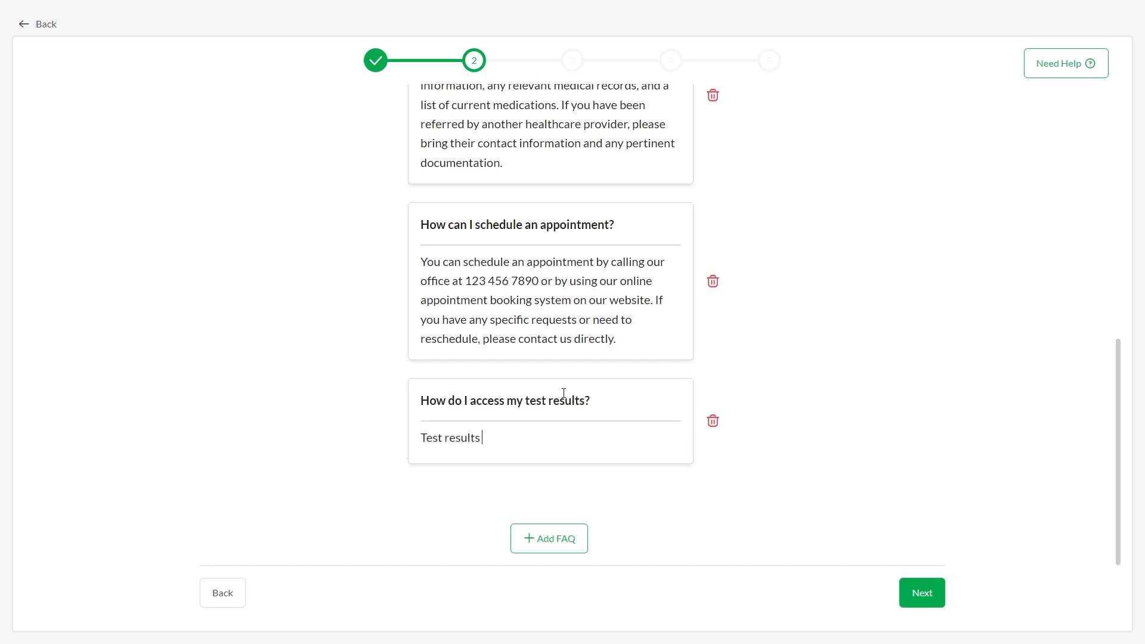
pyautogui.write('are typically discussed during follow-up appointments with your physician. For convenience, you can also')
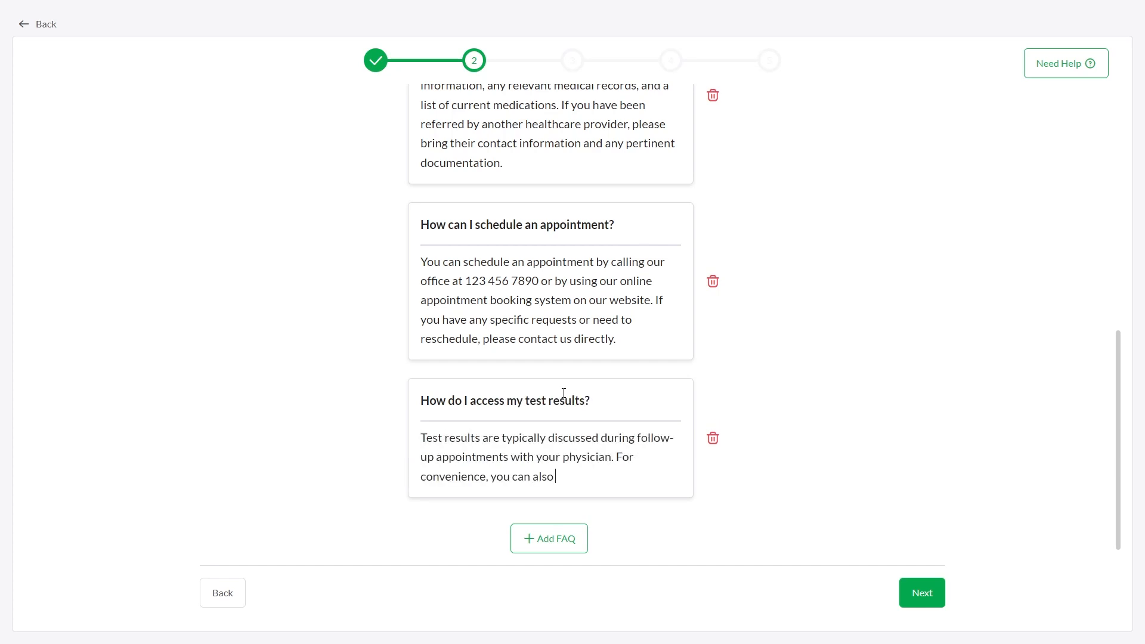
pyautogui.write('access your results through our secure online patient portal.')
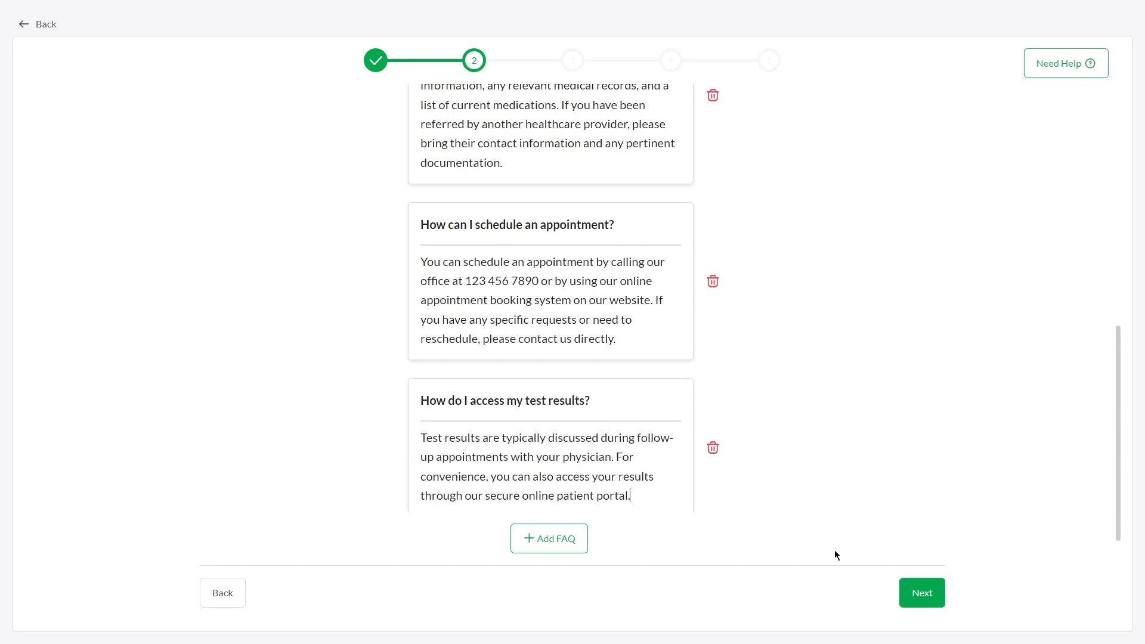
# Test the bot with suggested questions, including how to schedule an appointment
pyautogui.click(920, 593)
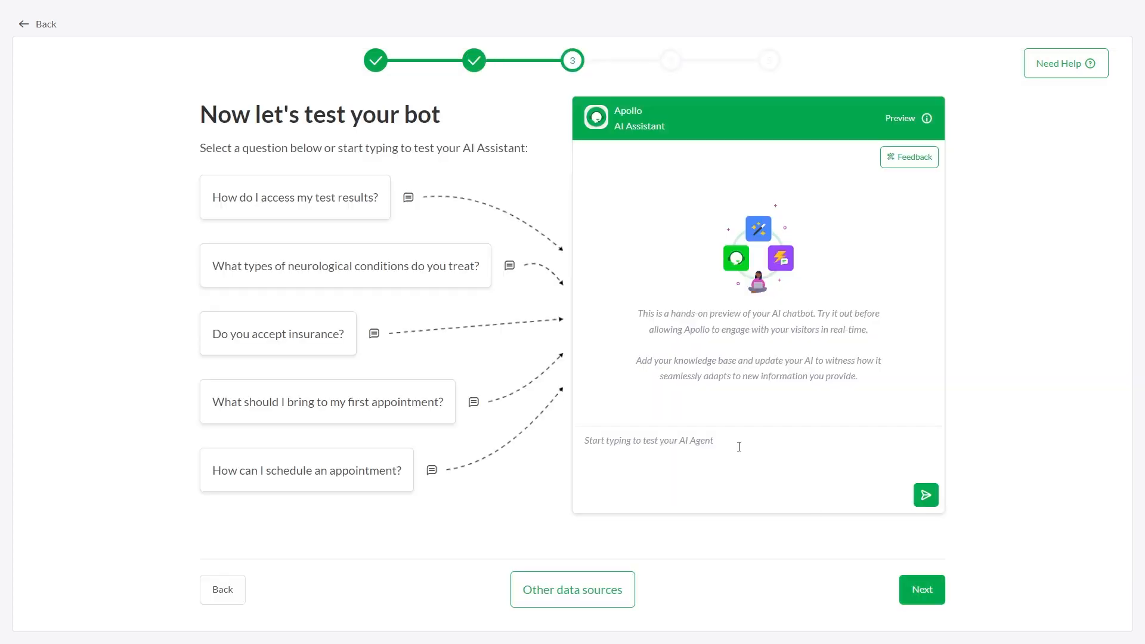
pyautogui.click(344, 266)
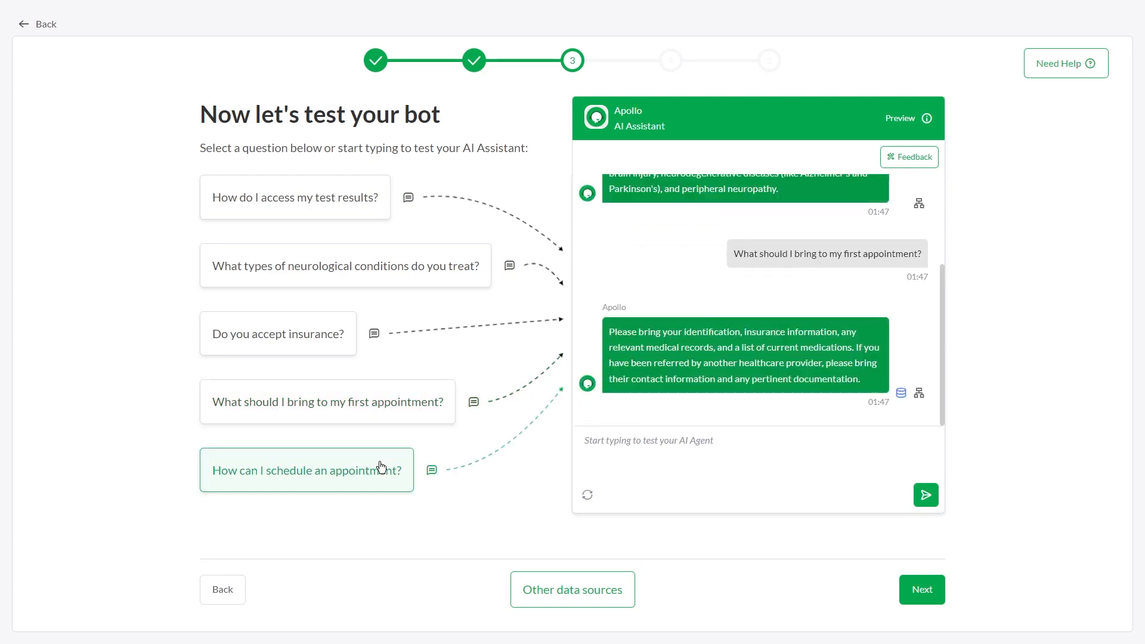
pyautogui.click(307, 470)
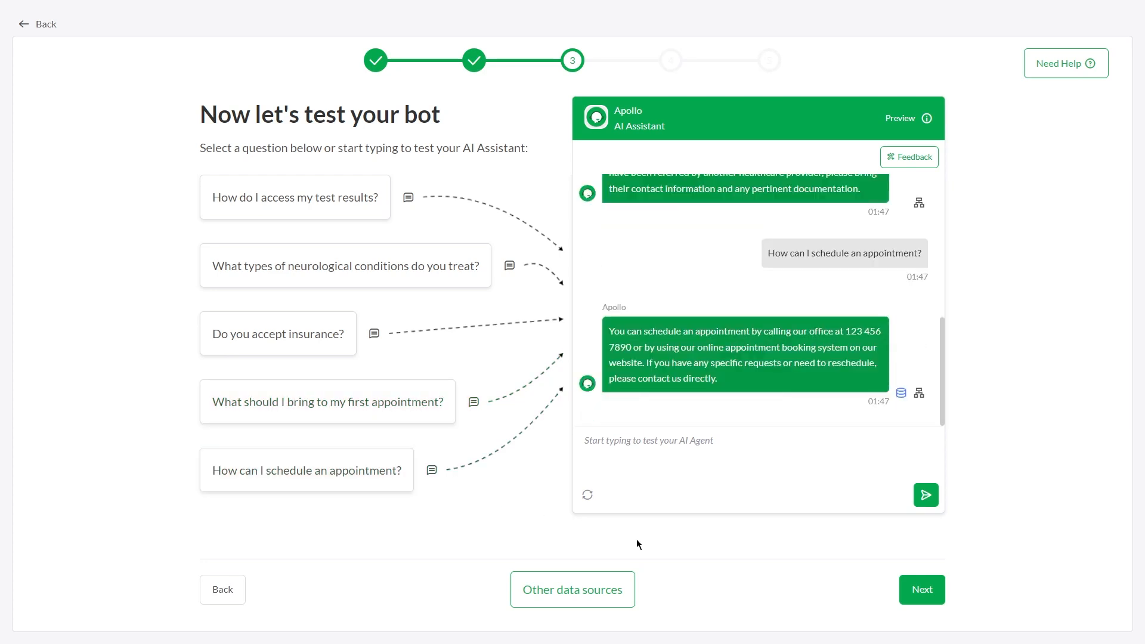
# Set the persona to Emily, Front Desk Receptionist, with a new avatar and Multilingual Support on
pyautogui.click(921, 589)
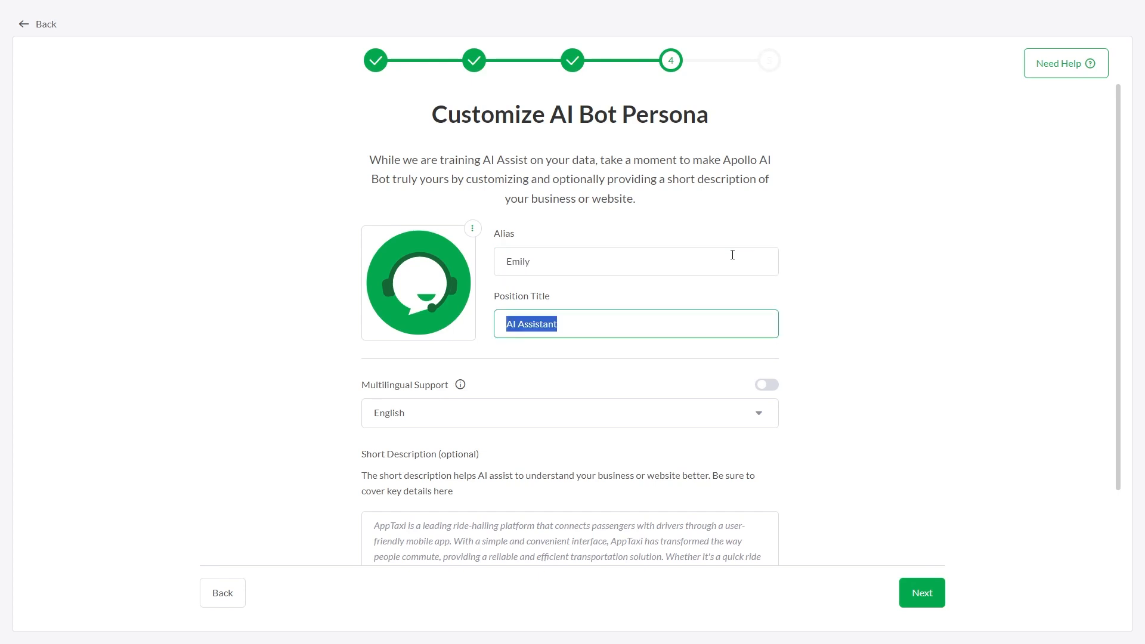
pyautogui.write('Front Desk Receptioni')
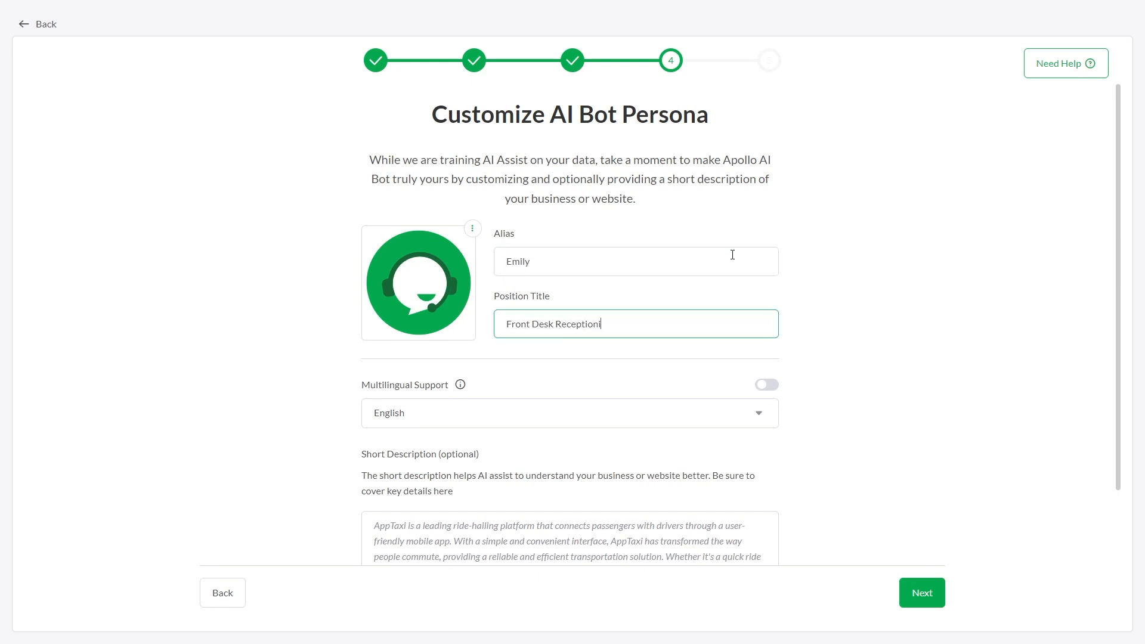
pyautogui.click(418, 283)
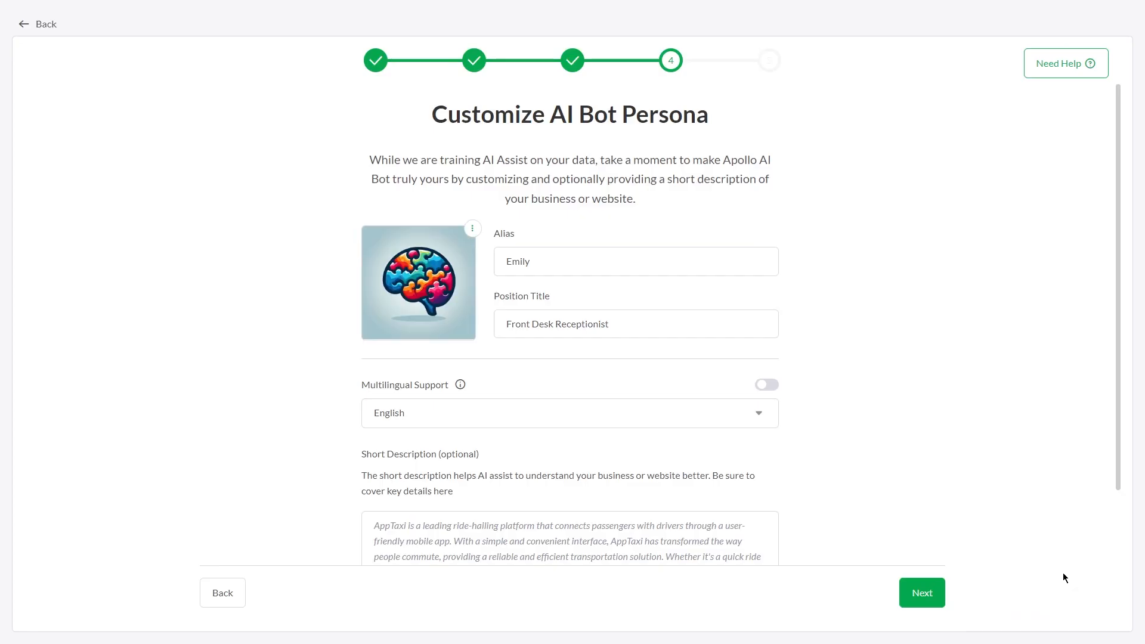
pyautogui.click(765, 386)
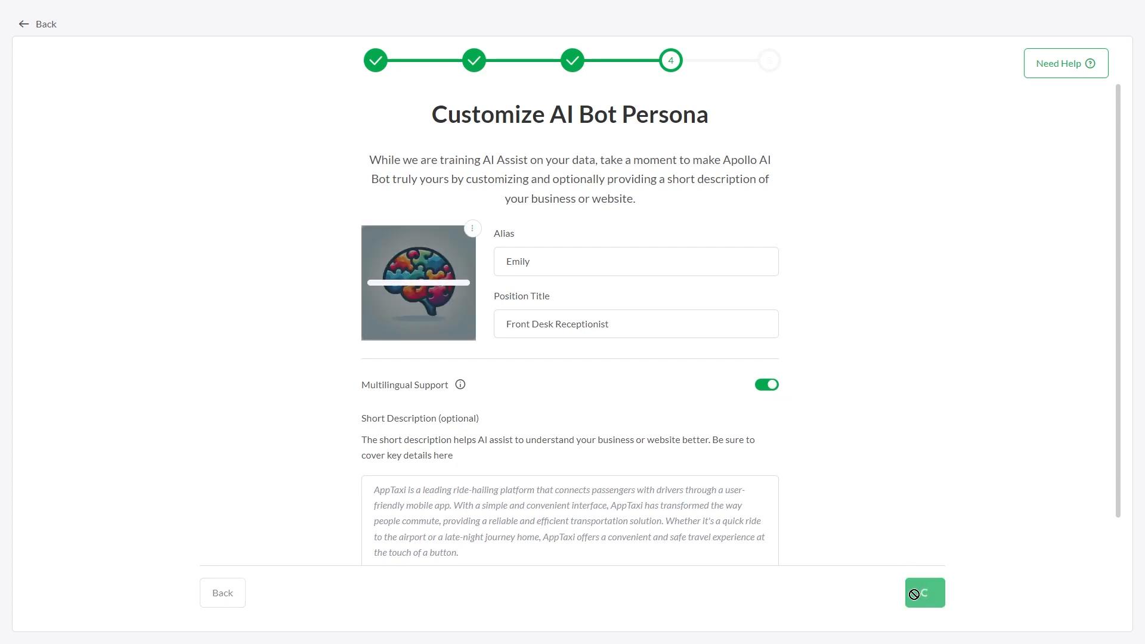
pyautogui.click(925, 592)
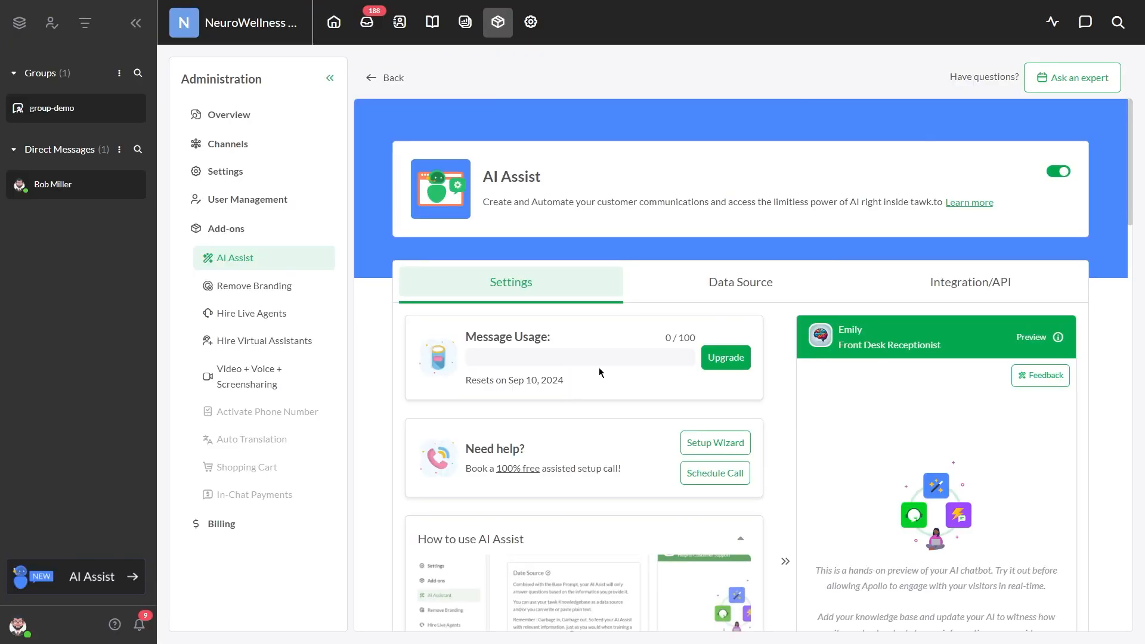
# Add the clinic website as a crawled data source and view its About Us page
pyautogui.click(739, 281)
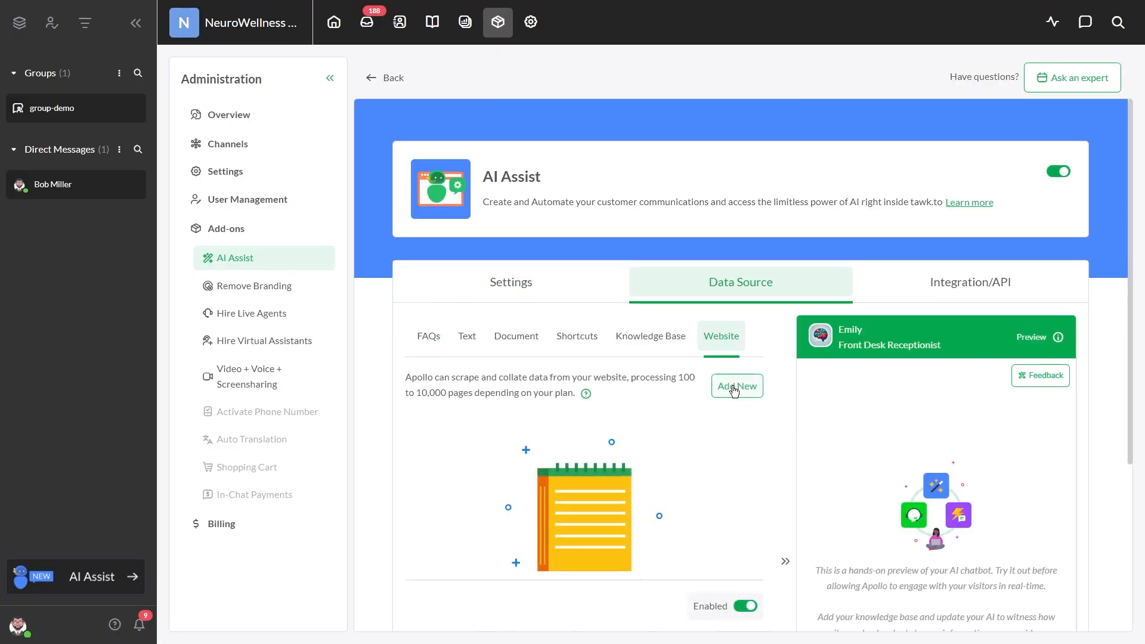
pyautogui.click(736, 385)
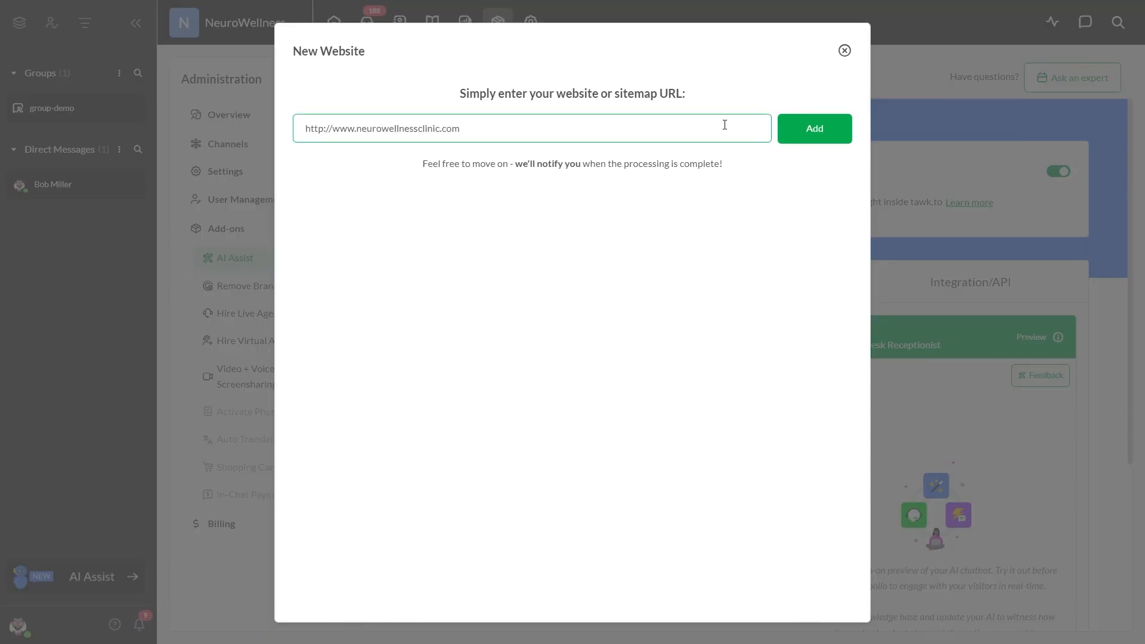
pyautogui.click(813, 129)
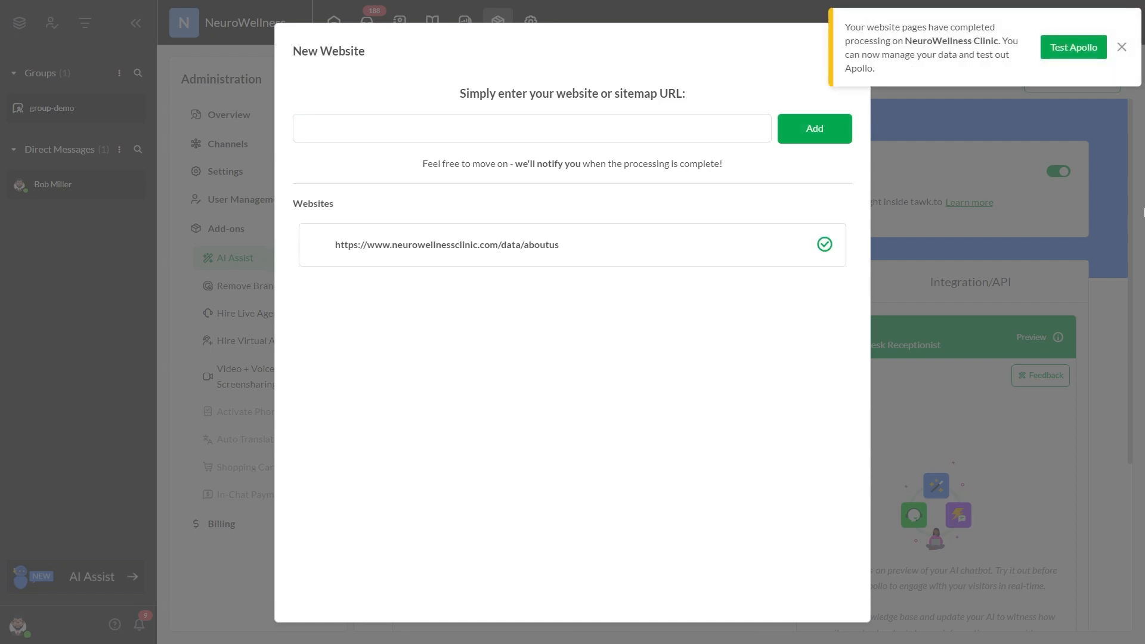
pyautogui.click(446, 243)
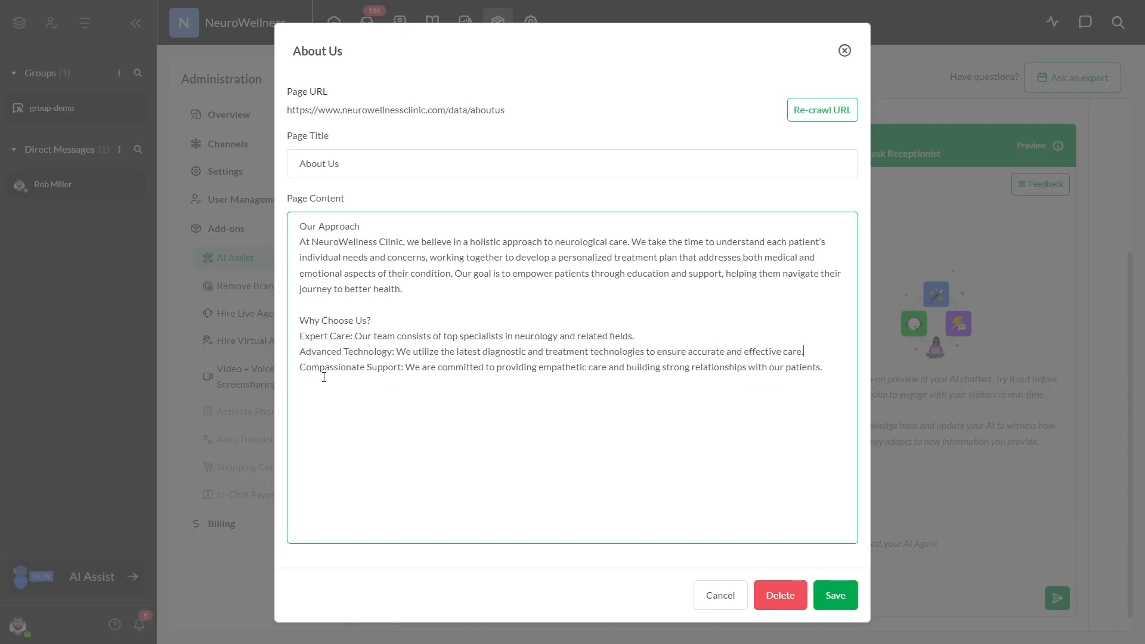
# Enable Auto Update in the Auto Schedule Update settings for the crawled site
pyautogui.click(835, 594)
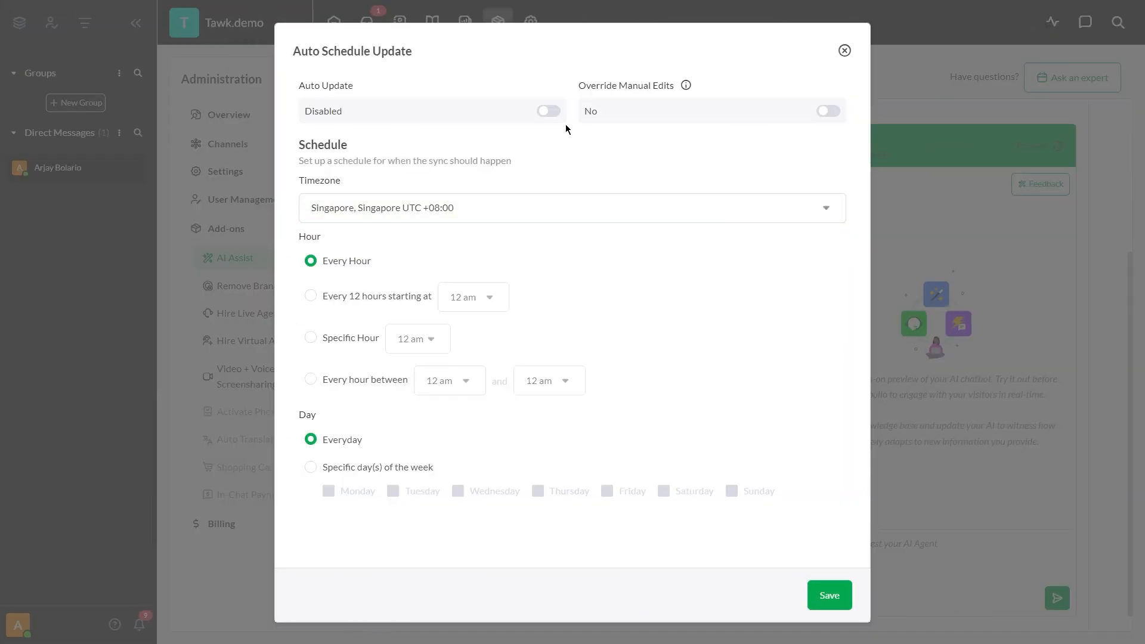
pyautogui.click(547, 110)
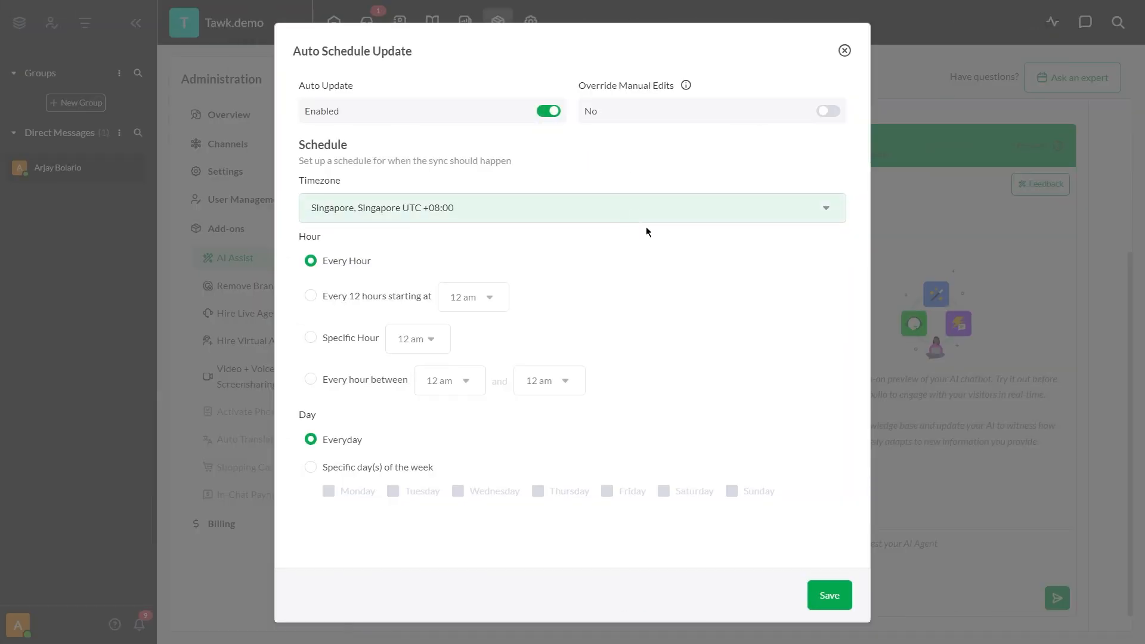
pyautogui.click(829, 593)
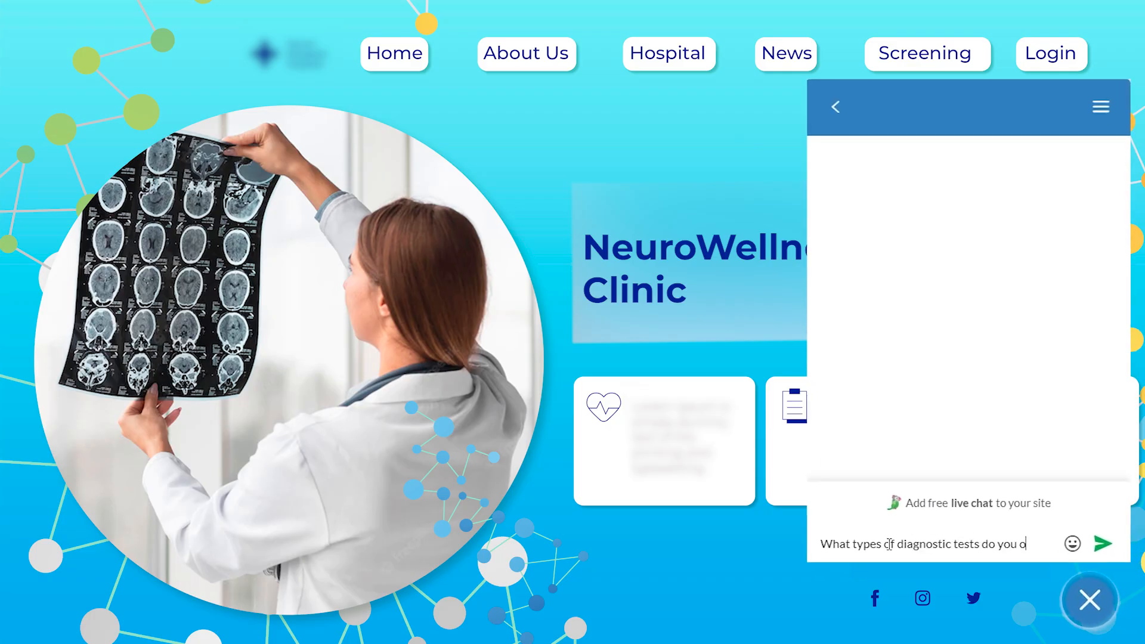
# Ask Emily about diagnostic tests and bringing a family member in the chat widget
pyautogui.click(1102, 544)
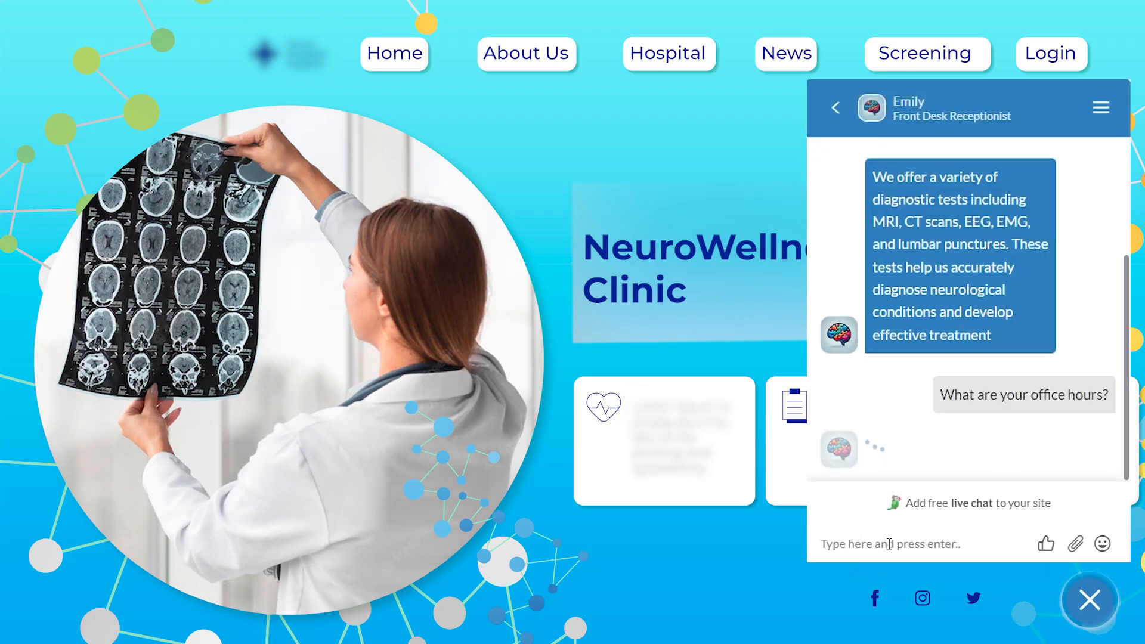
pyautogui.write('Can I bring a family member')
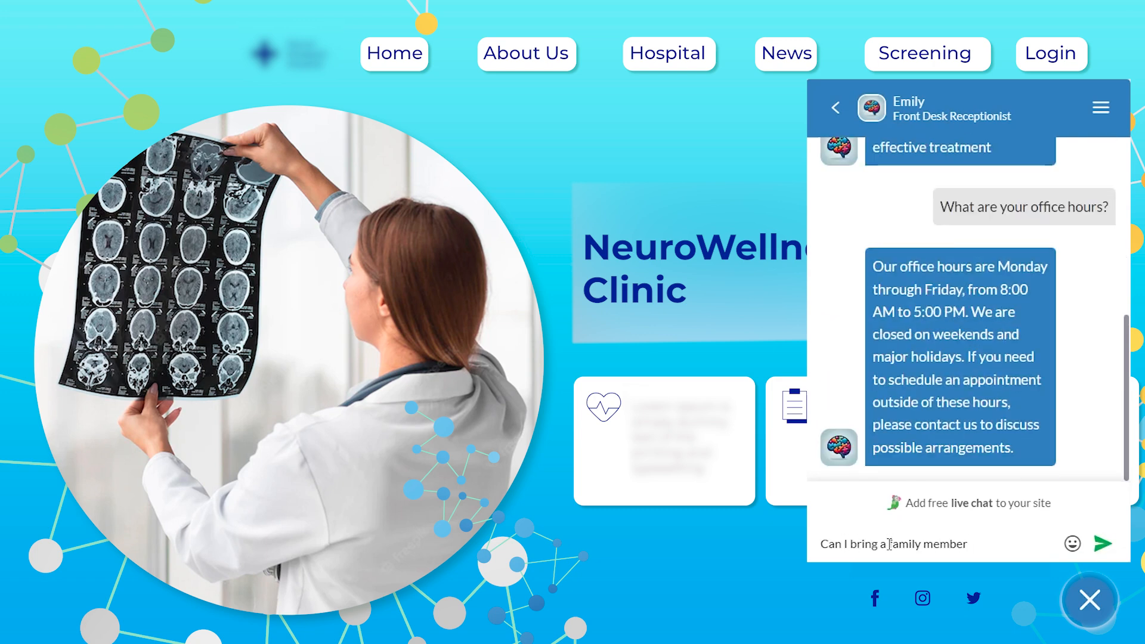
pyautogui.click(1102, 543)
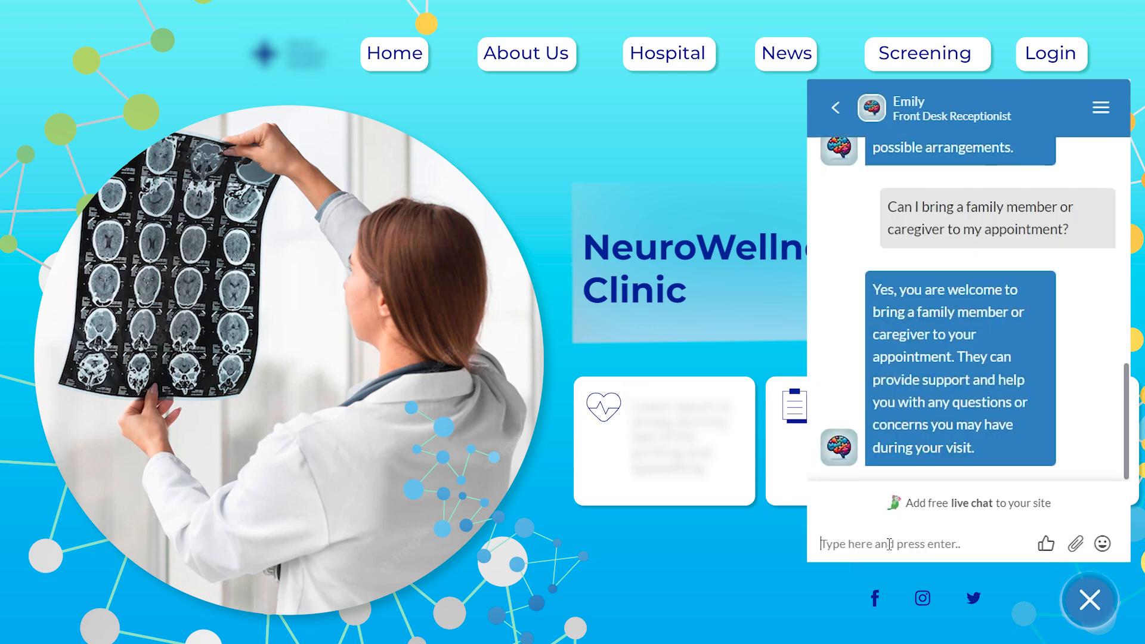